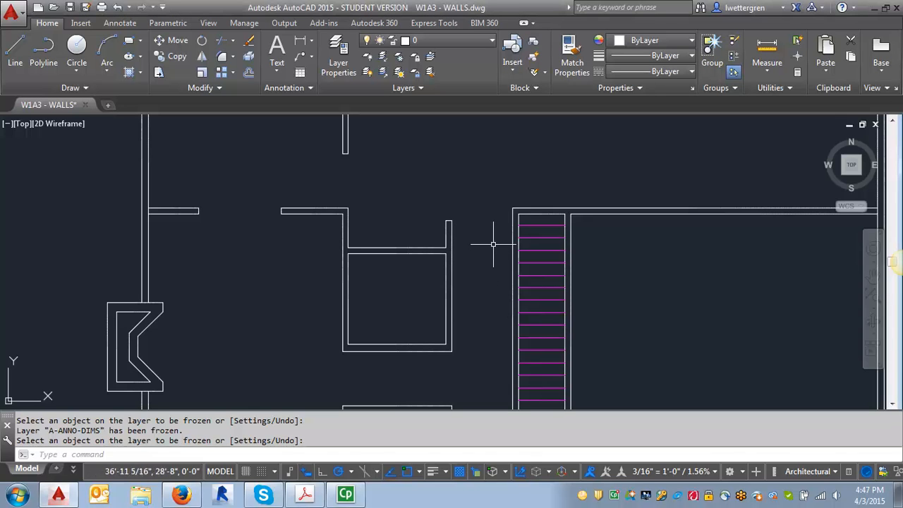
pyautogui.moveTo(497, 251)
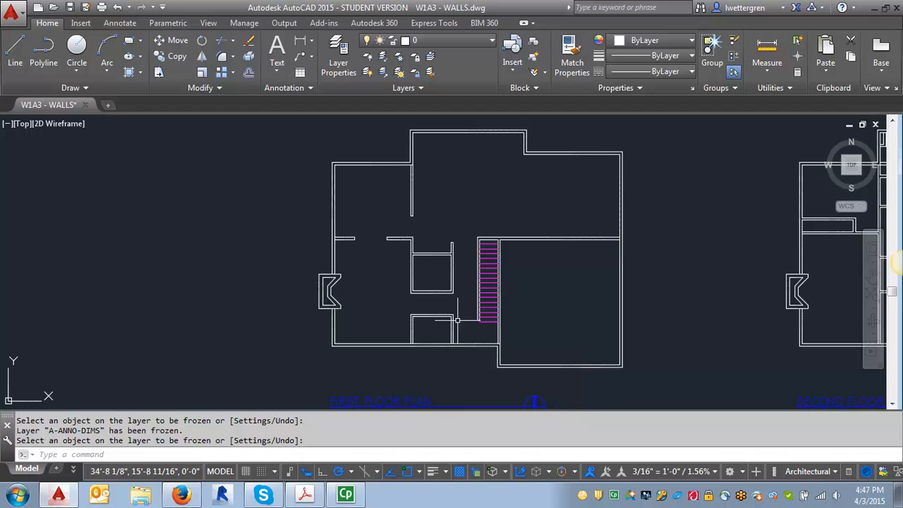
pyautogui.moveTo(468, 333)
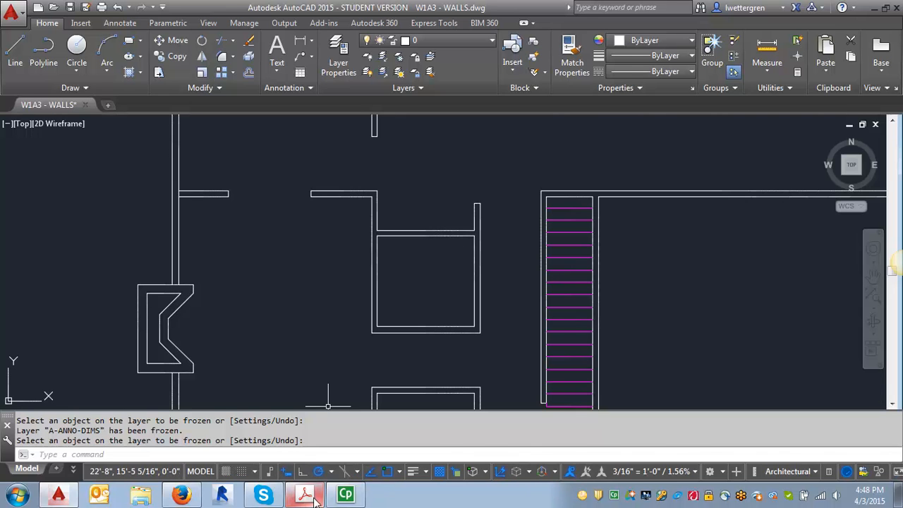
# - Switch to the door and window schedule PDF to check the door sizes
pyautogui.click(310, 494)
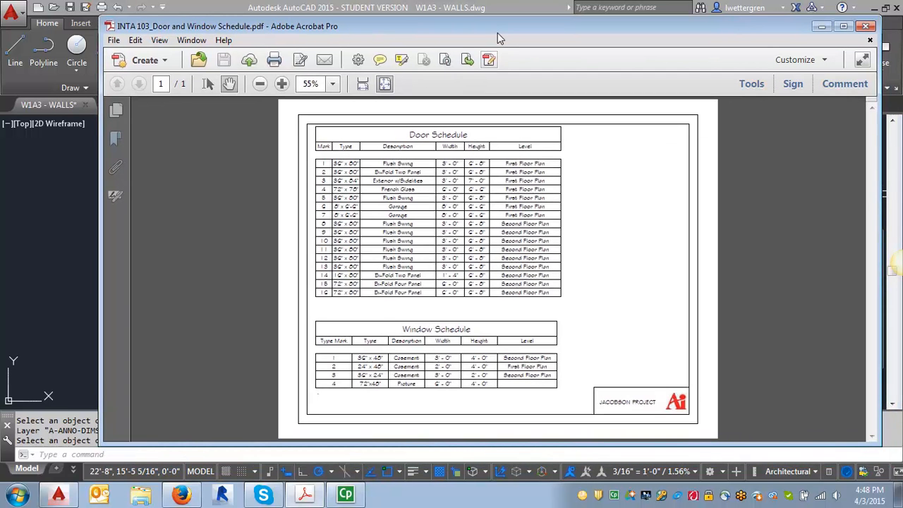
pyautogui.moveTo(452, 243)
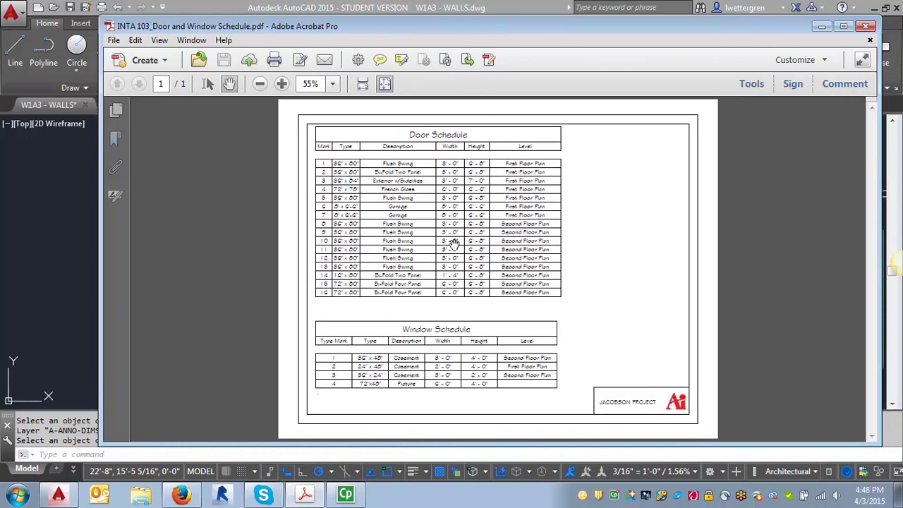
pyautogui.moveTo(457, 170)
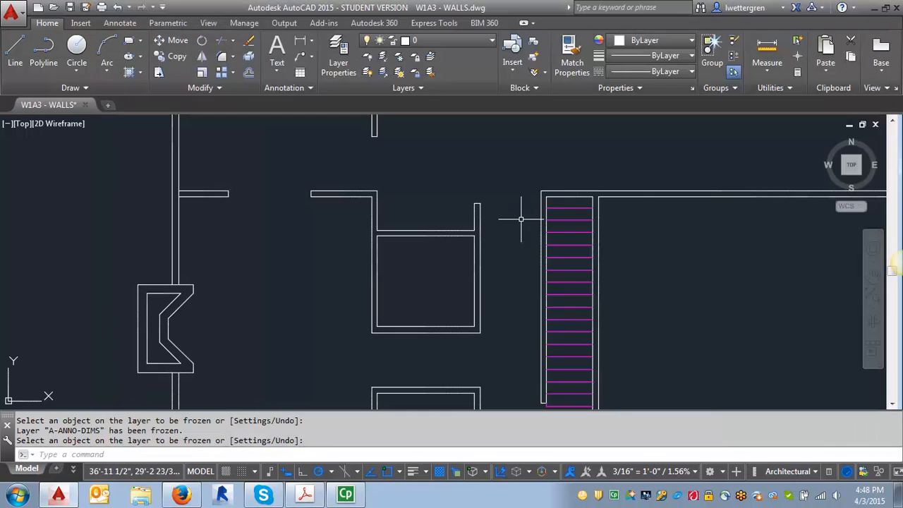
pyautogui.moveTo(479, 234)
pyautogui.write('O')
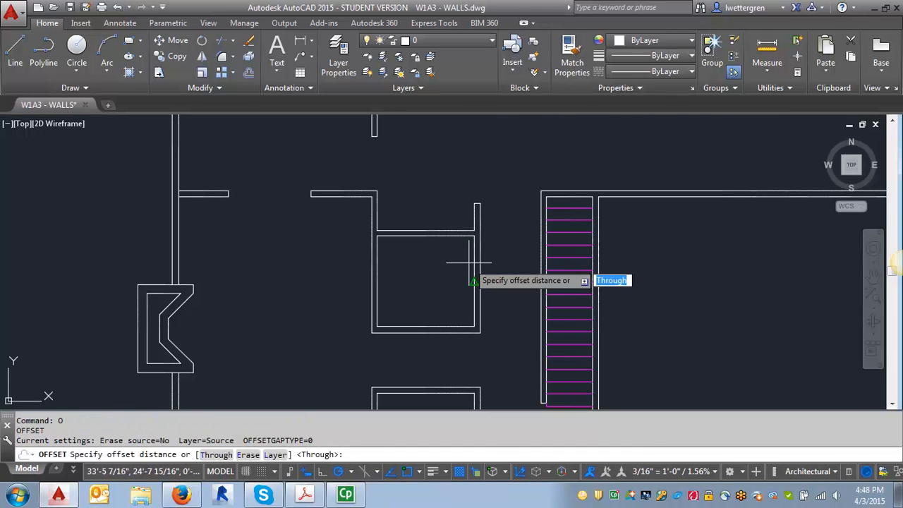
# - Offset the closet wall lines by 6 to mark the door jambs
pyautogui.write('6')
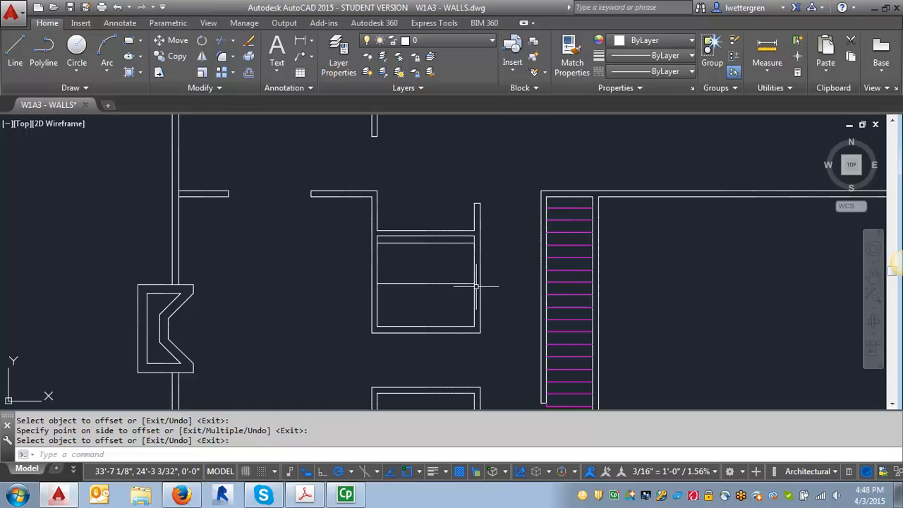
pyautogui.moveTo(454, 261)
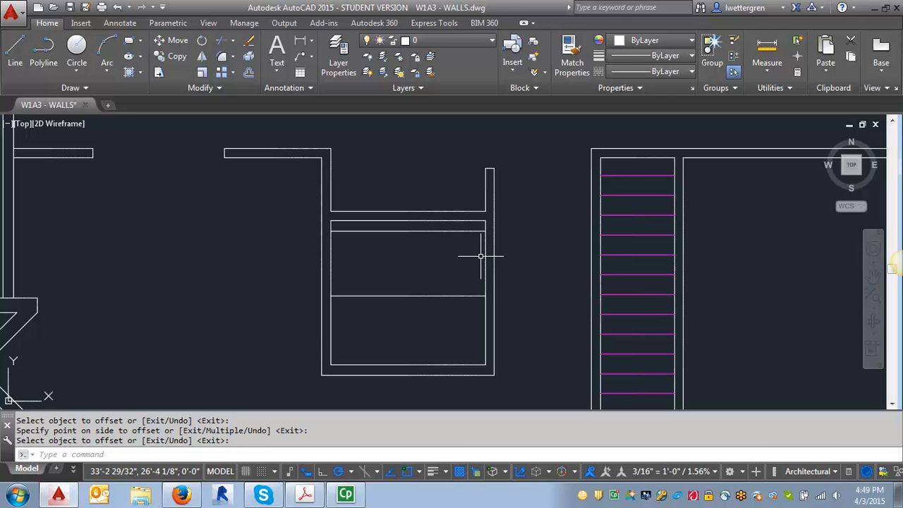
# - Erase/trim wall segments between the offset lines to open the doorway gap
pyautogui.write('e')
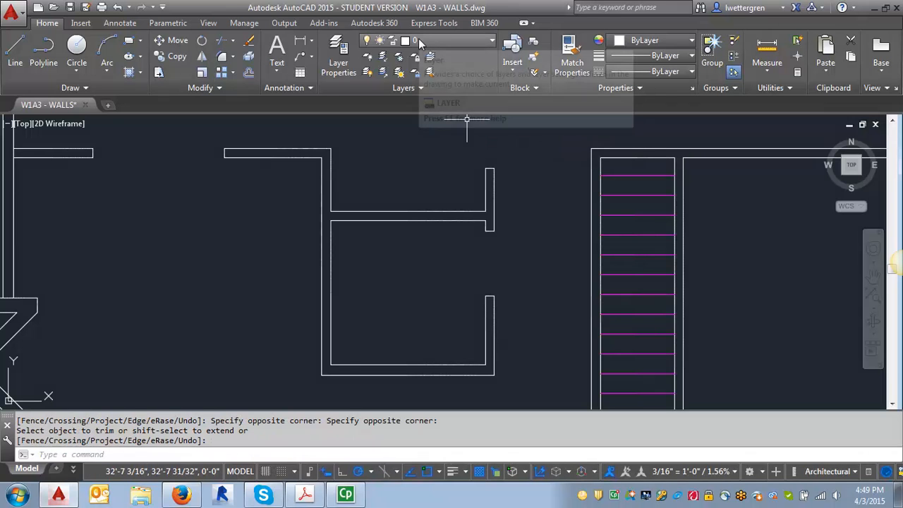
pyautogui.moveTo(505, 189)
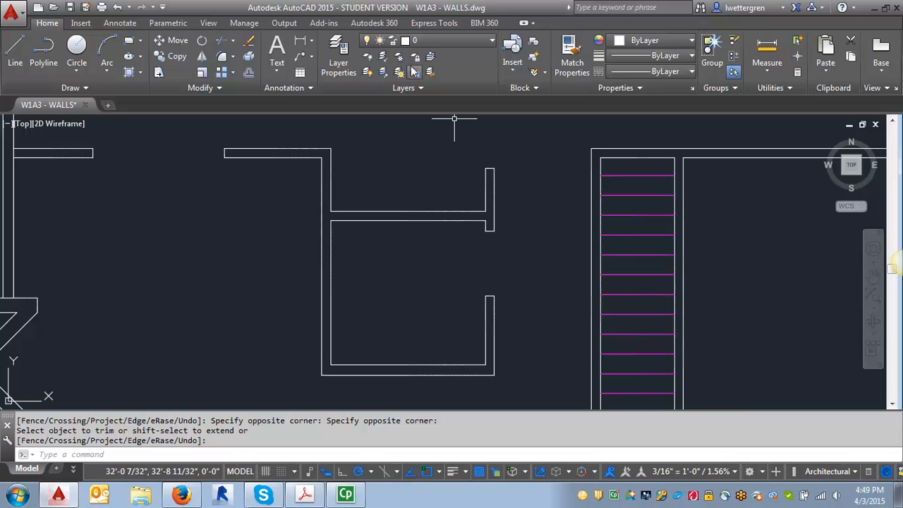
pyautogui.moveTo(454, 228)
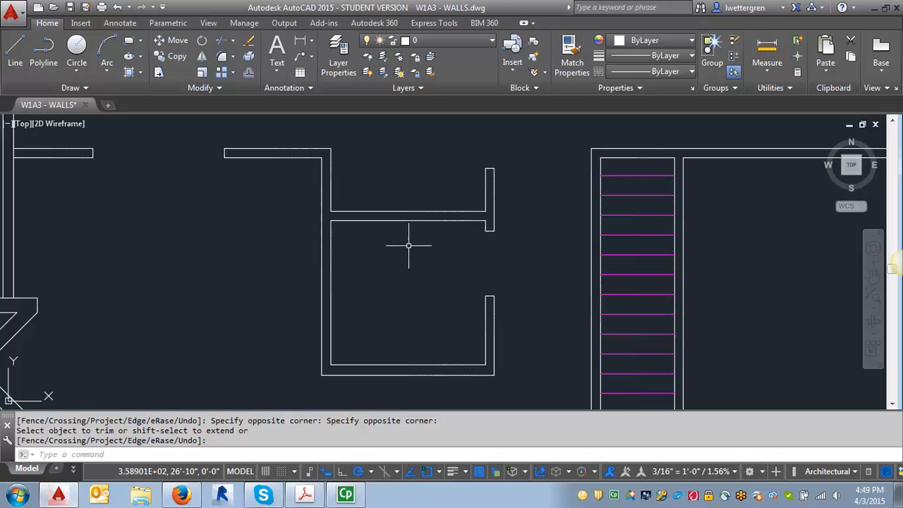
pyautogui.moveTo(404, 254)
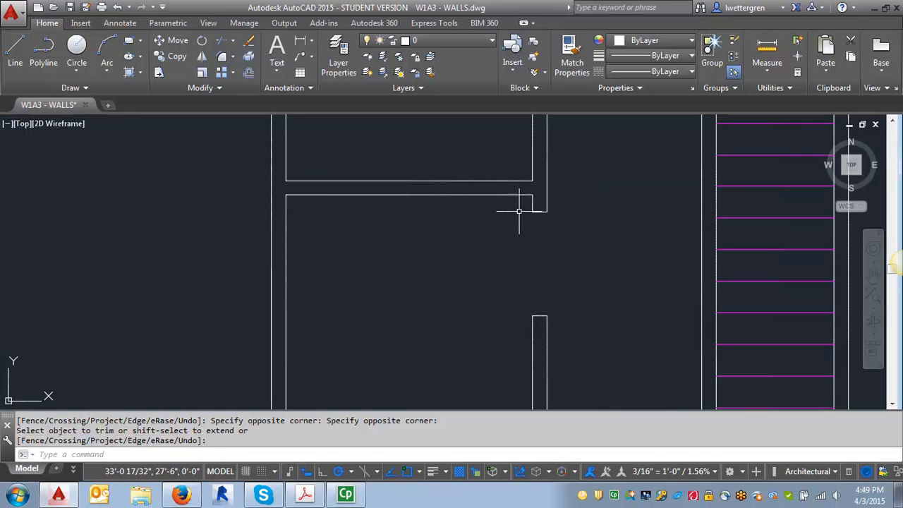
pyautogui.moveTo(492, 217)
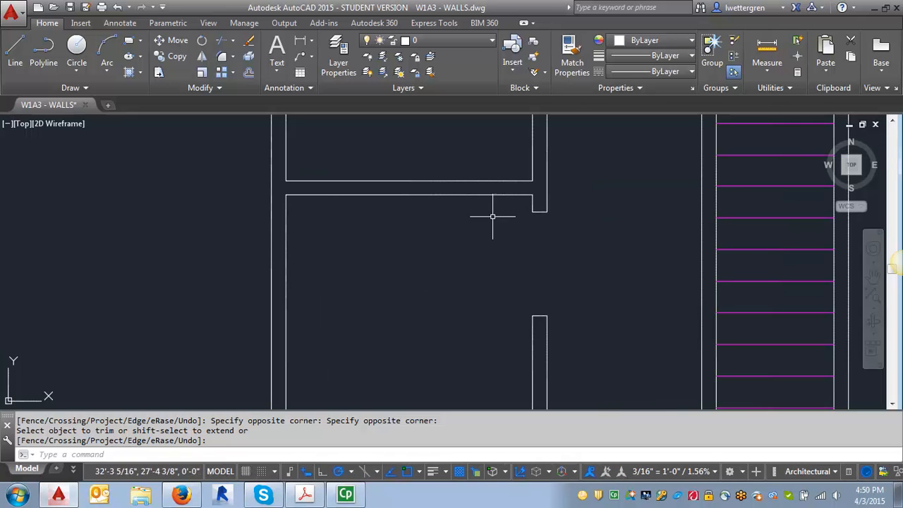
pyautogui.moveTo(487, 213)
pyautogui.write('PL')
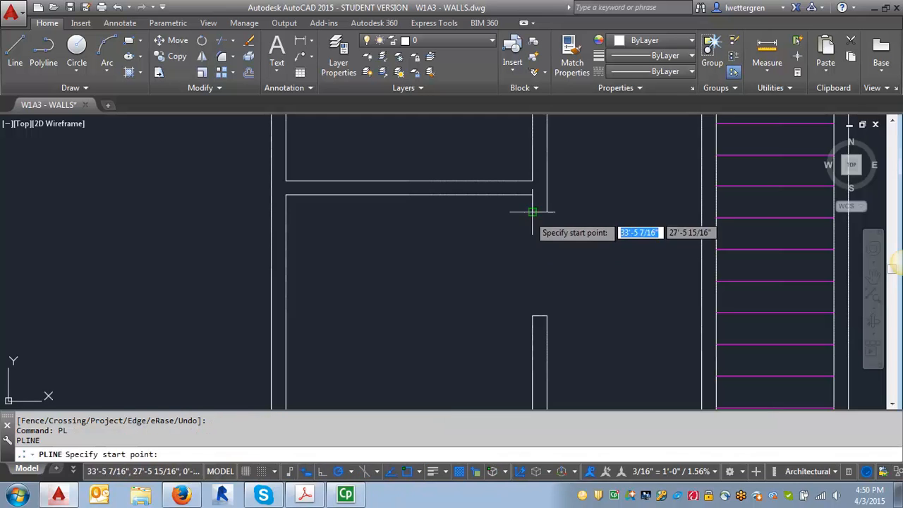
pyautogui.moveTo(516, 220)
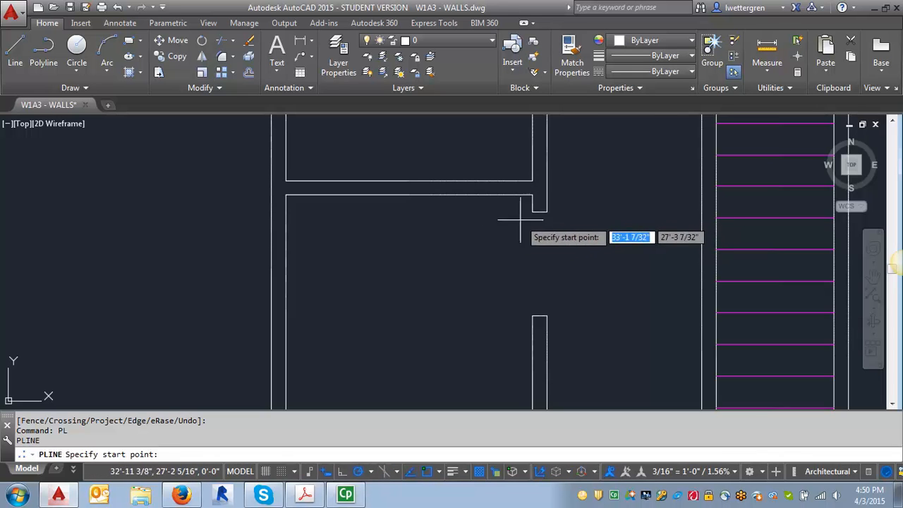
pyautogui.moveTo(530, 212)
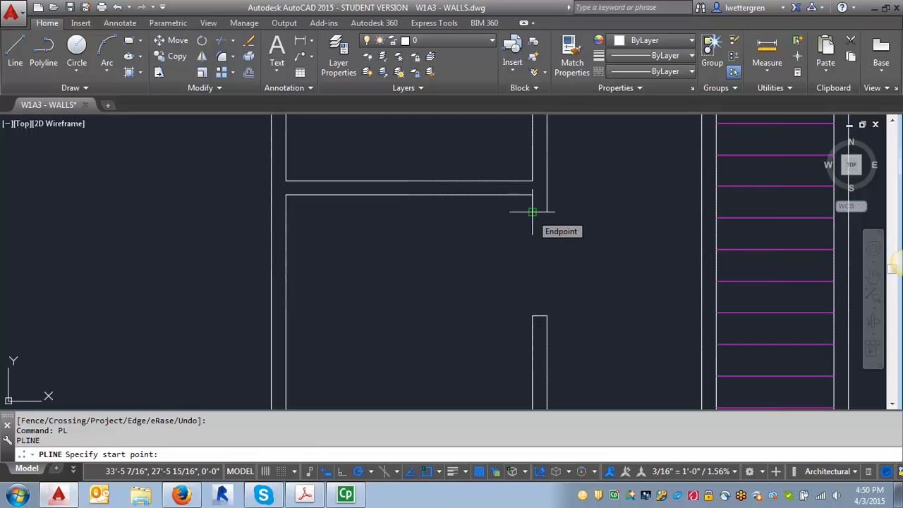
# - Draw the door leaf as a closed polyline 3' by 1.75 from the opening's top corner
pyautogui.click(531, 212)
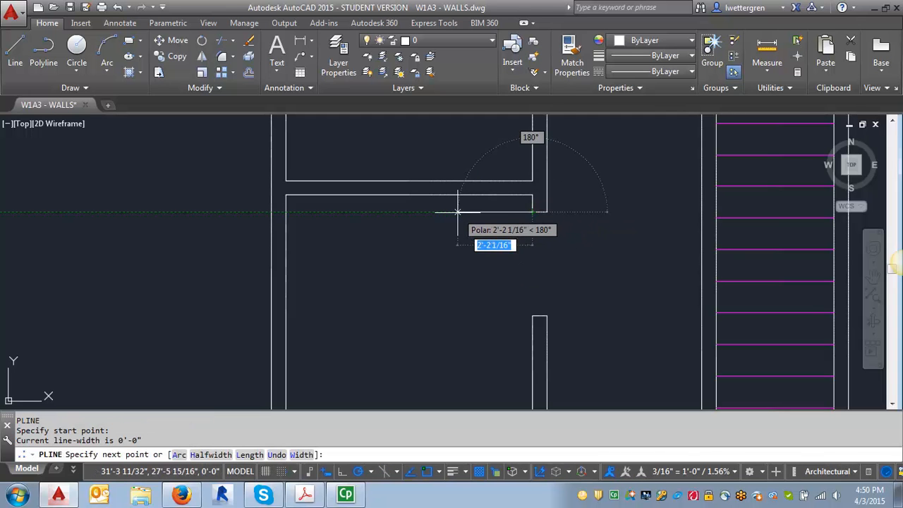
pyautogui.write('3')
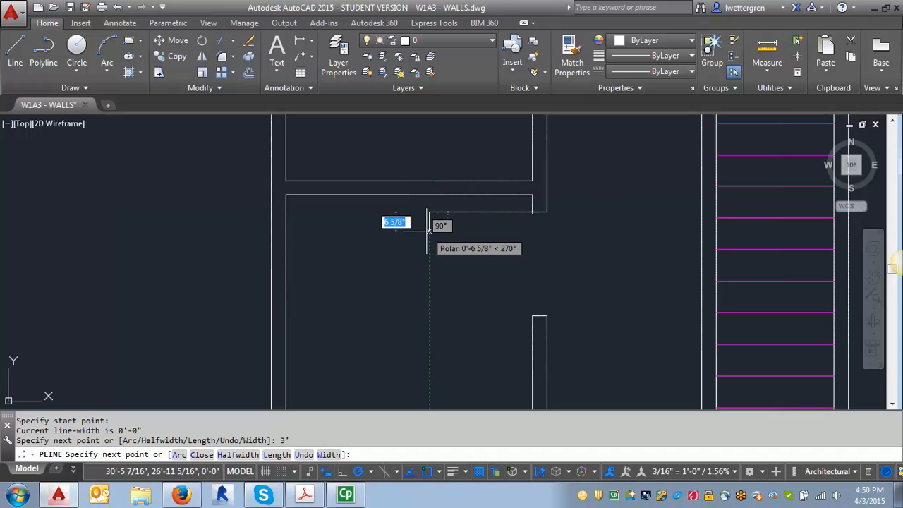
pyautogui.write('1')
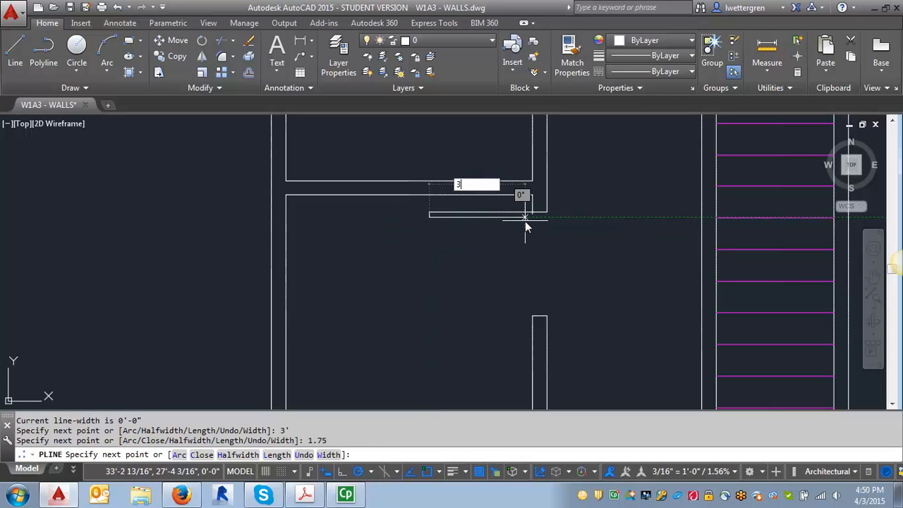
pyautogui.write('c')
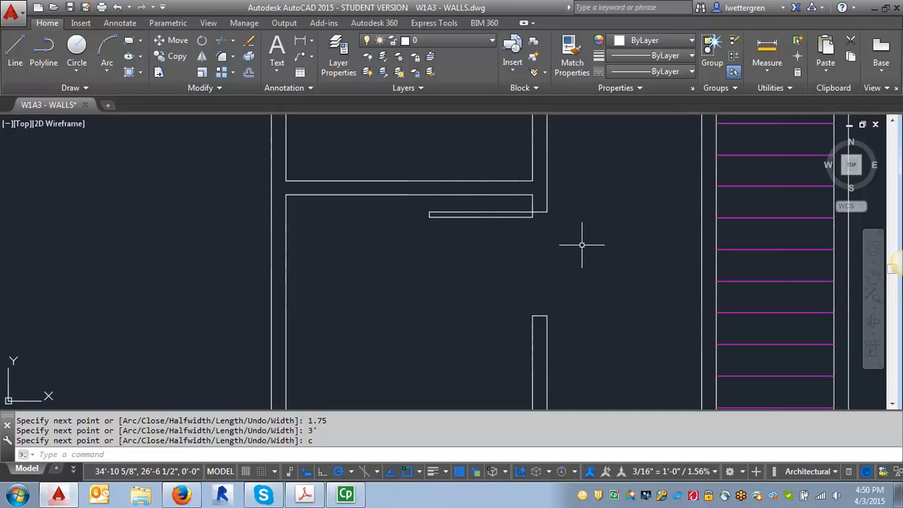
pyautogui.write('a')
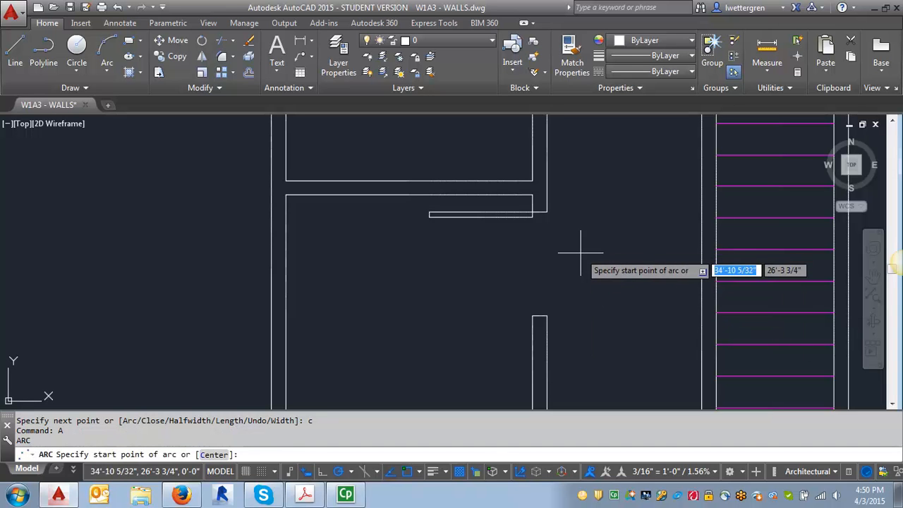
pyautogui.moveTo(529, 316)
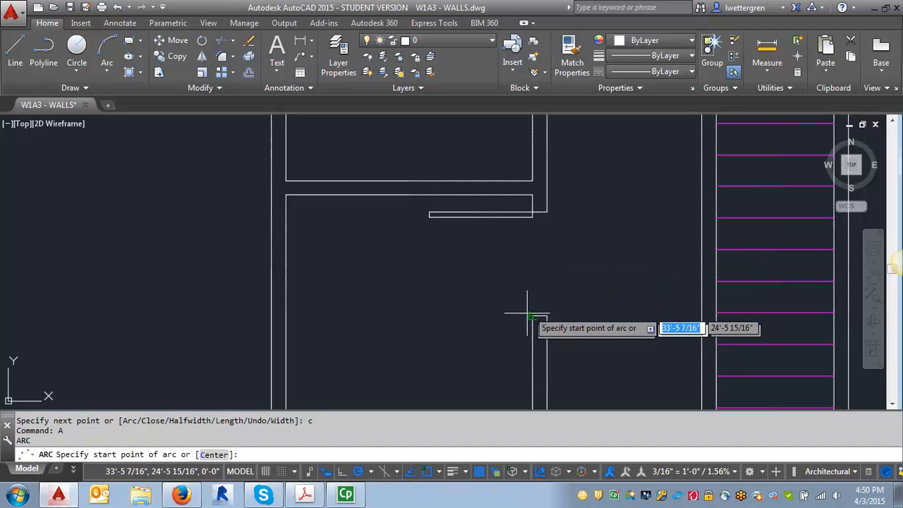
pyautogui.moveTo(531, 203)
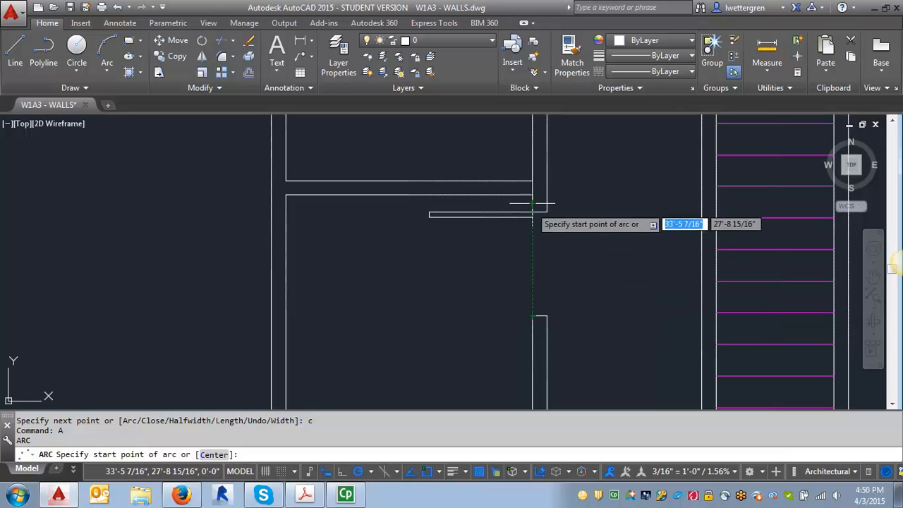
pyautogui.moveTo(531, 316)
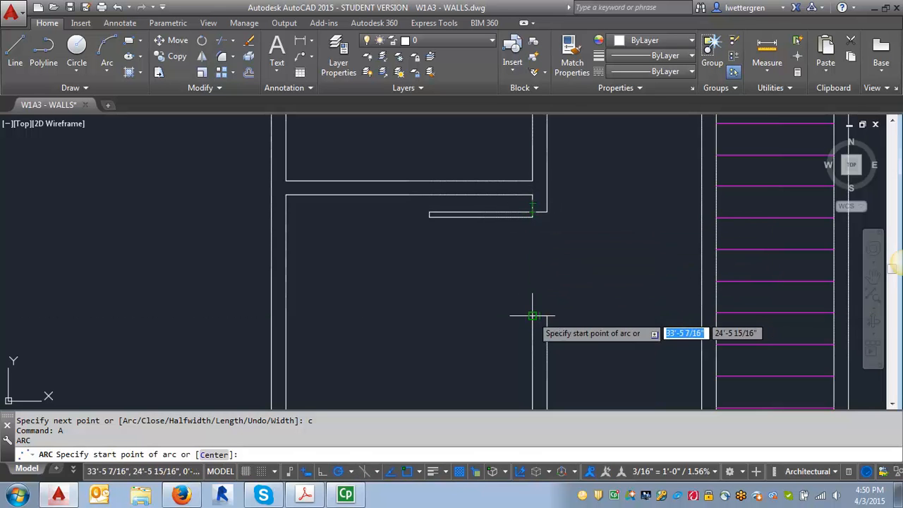
pyautogui.moveTo(530, 305)
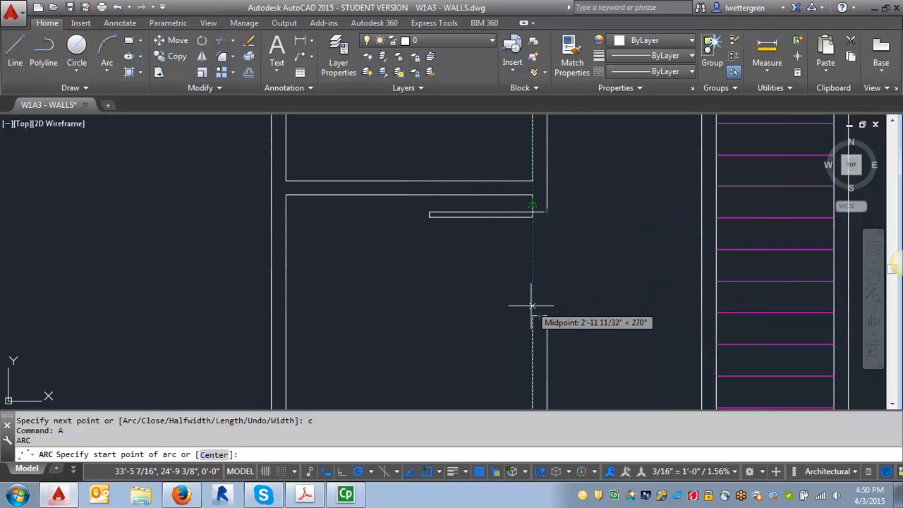
# - Draw the quarter-circle swing arc from the door leaf end to the lower jamb
pyautogui.click(530, 305)
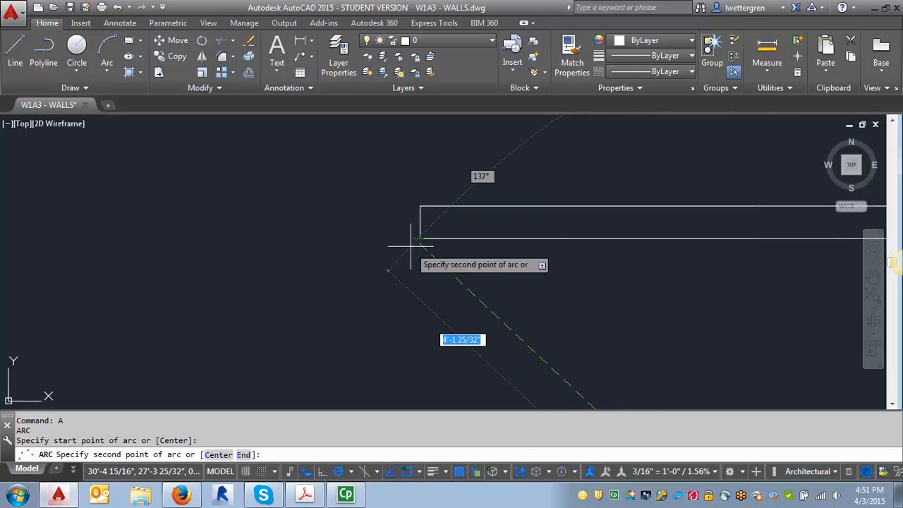
pyautogui.moveTo(418, 239)
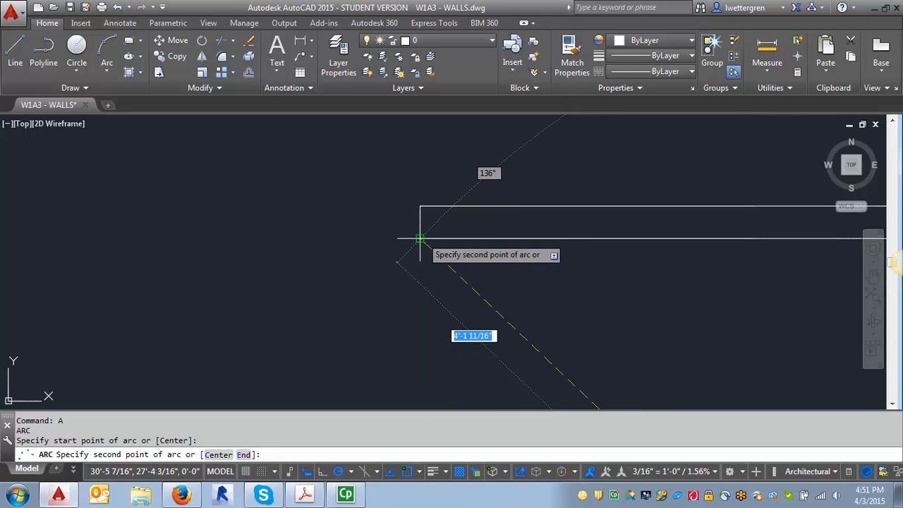
pyautogui.click(420, 238)
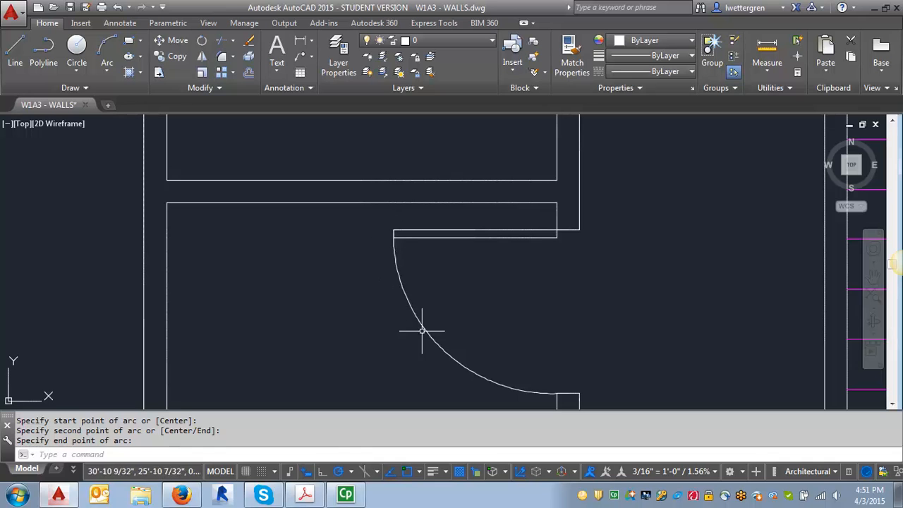
pyautogui.moveTo(553, 398)
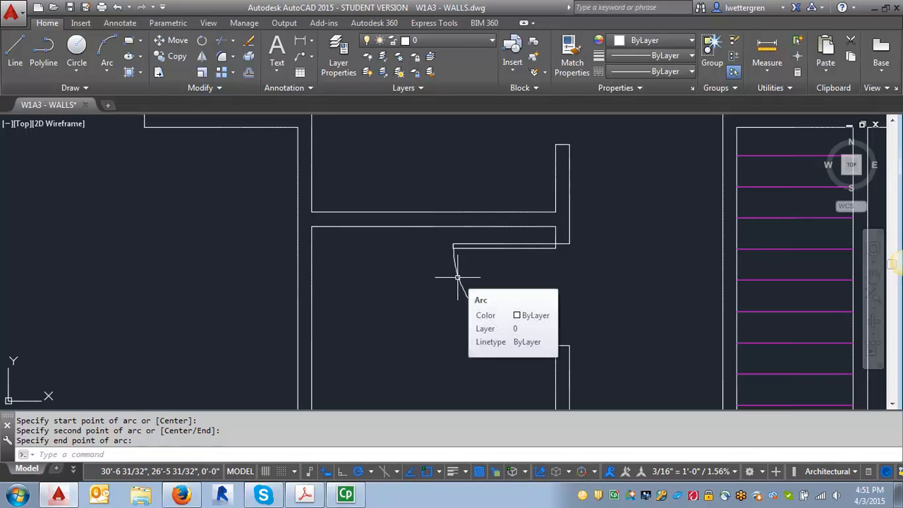
pyautogui.click(70, 23)
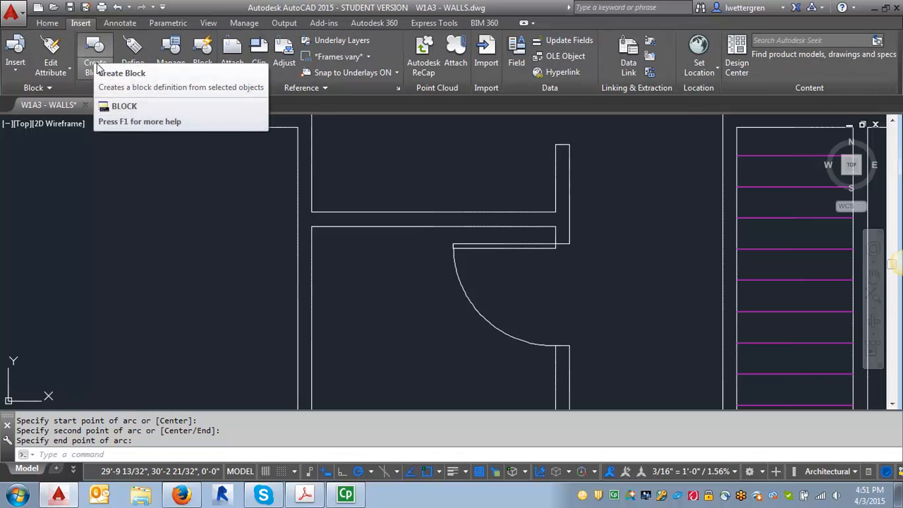
# - Start Write Block with the base point at the hinge corner and the door leaf and arc selected
pyautogui.click(96, 58)
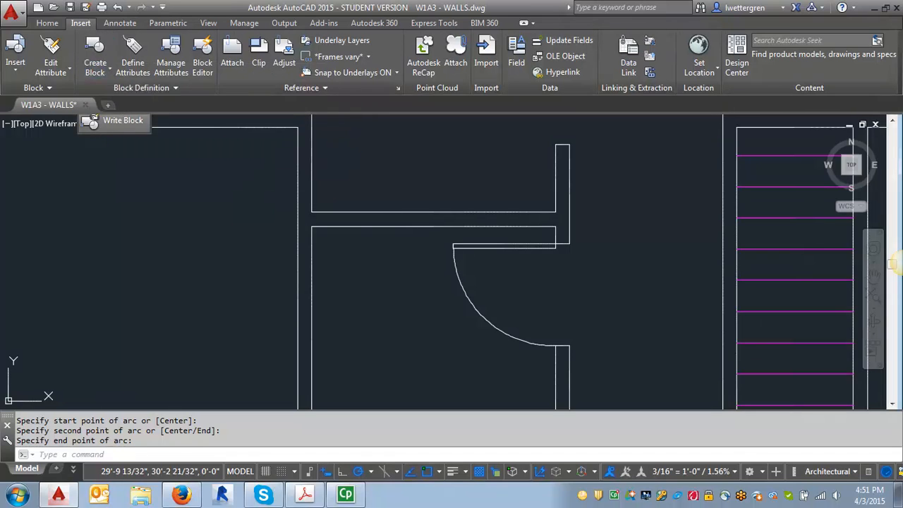
pyautogui.click(123, 119)
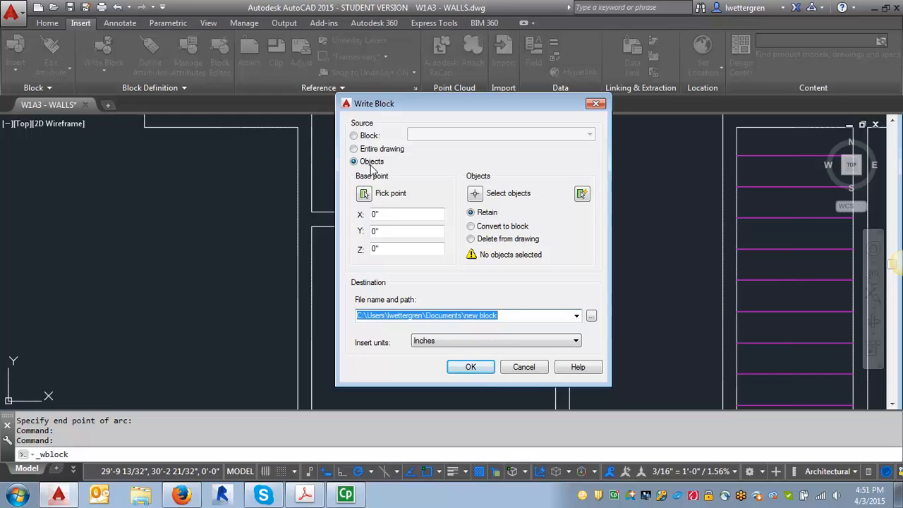
pyautogui.moveTo(601, 356)
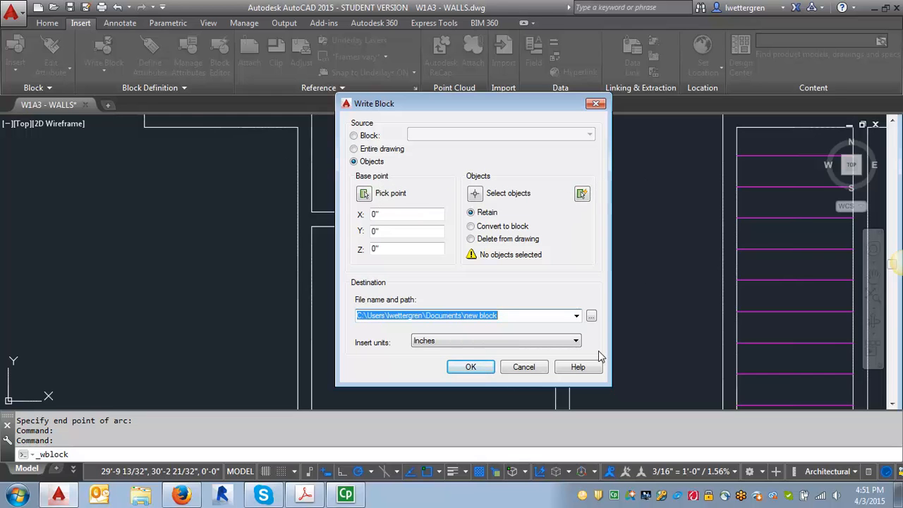
pyautogui.moveTo(364, 194)
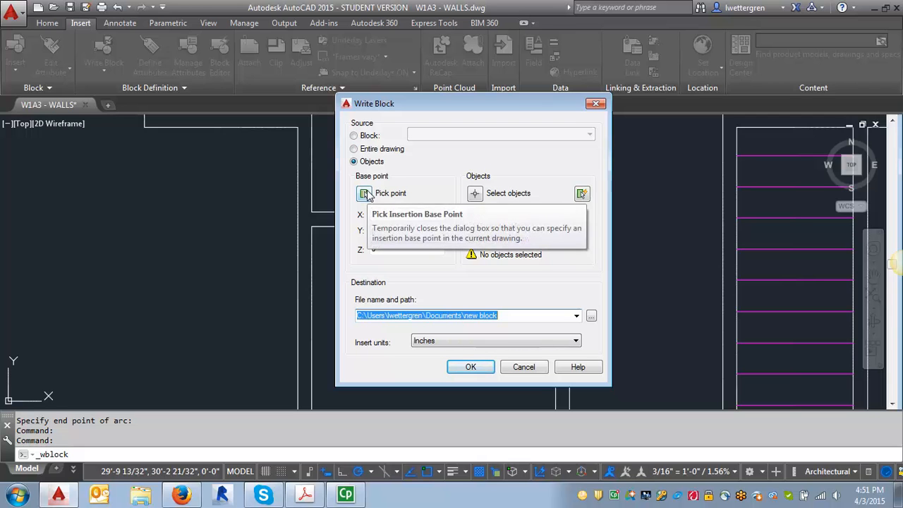
pyautogui.click(364, 192)
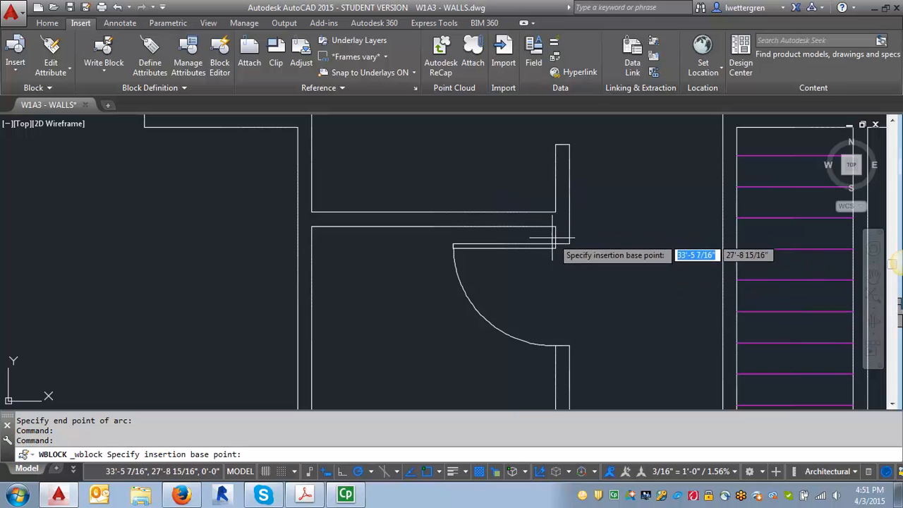
pyautogui.moveTo(556, 243)
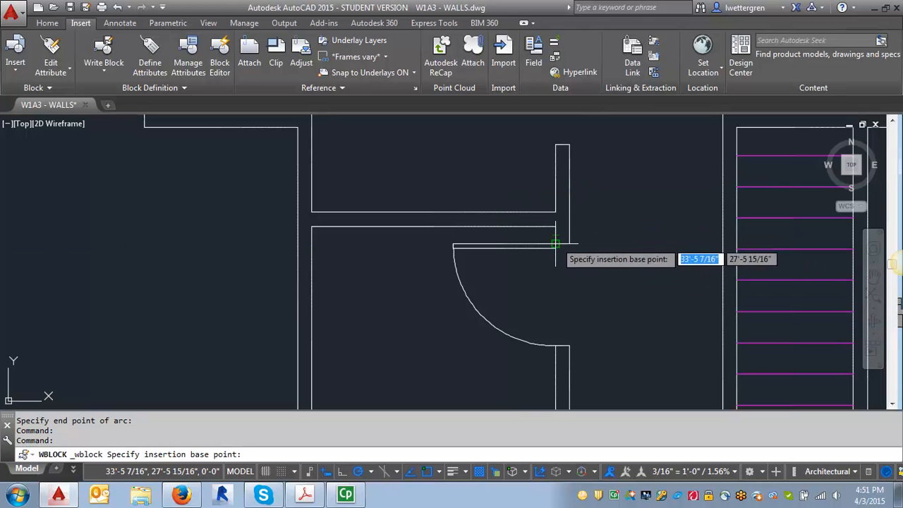
pyautogui.click(554, 243)
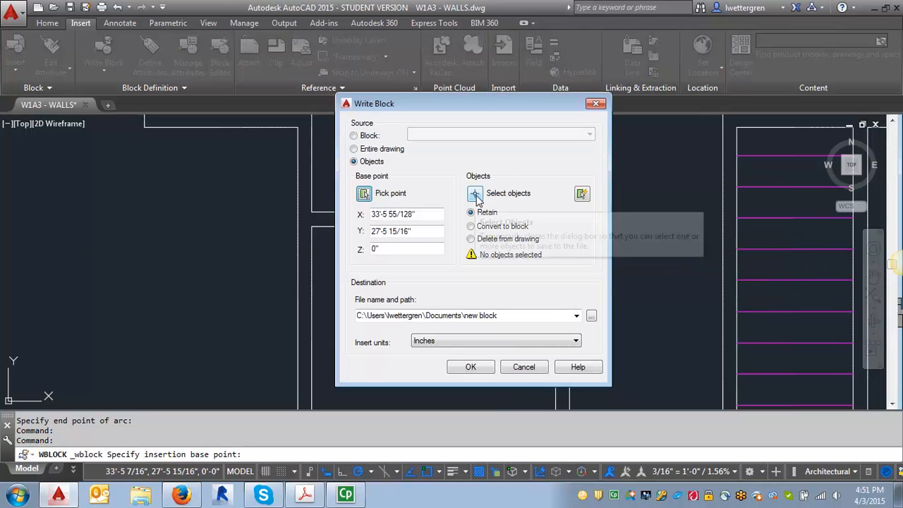
pyautogui.click(475, 196)
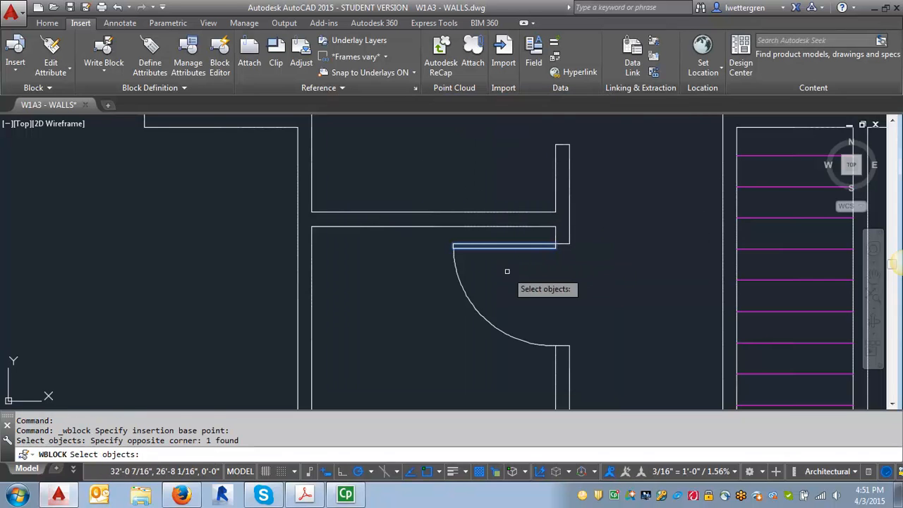
pyautogui.press('enter')
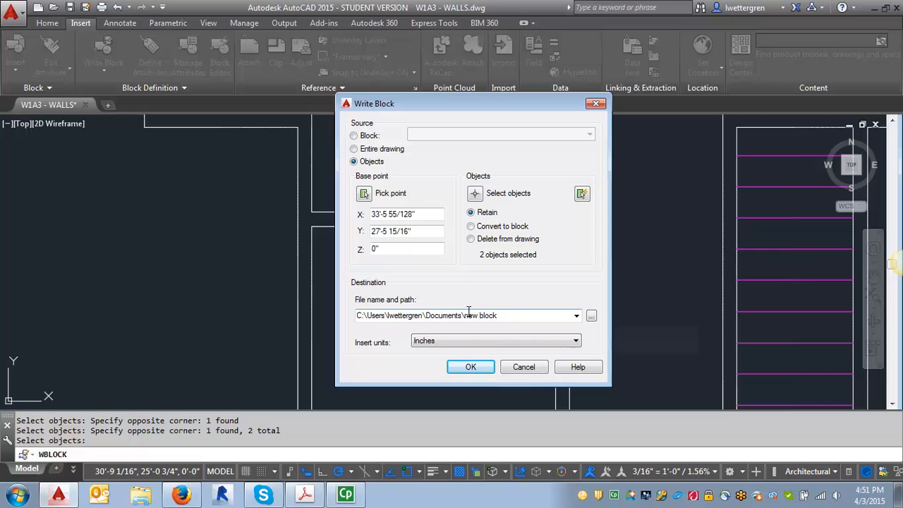
pyautogui.moveTo(590, 316)
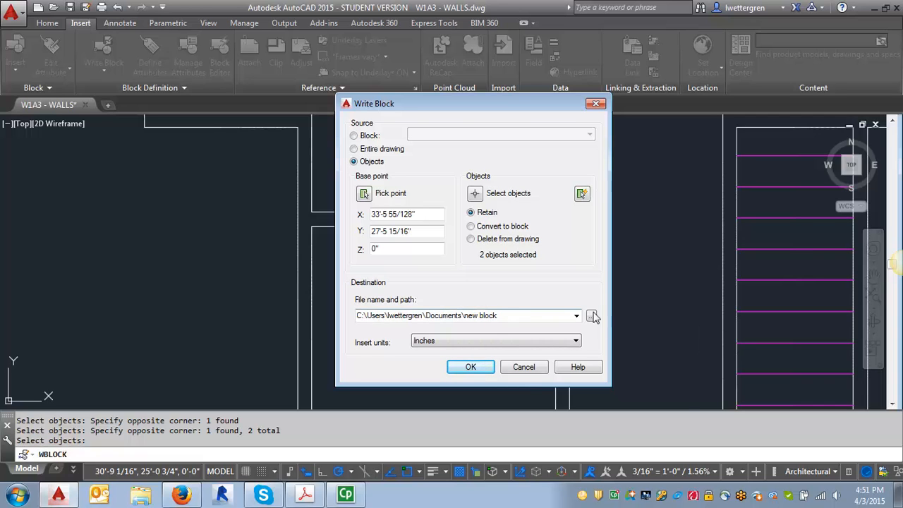
# - Set the block file to save on the Desktop as '3ft swing door.dwg'
pyautogui.click(592, 316)
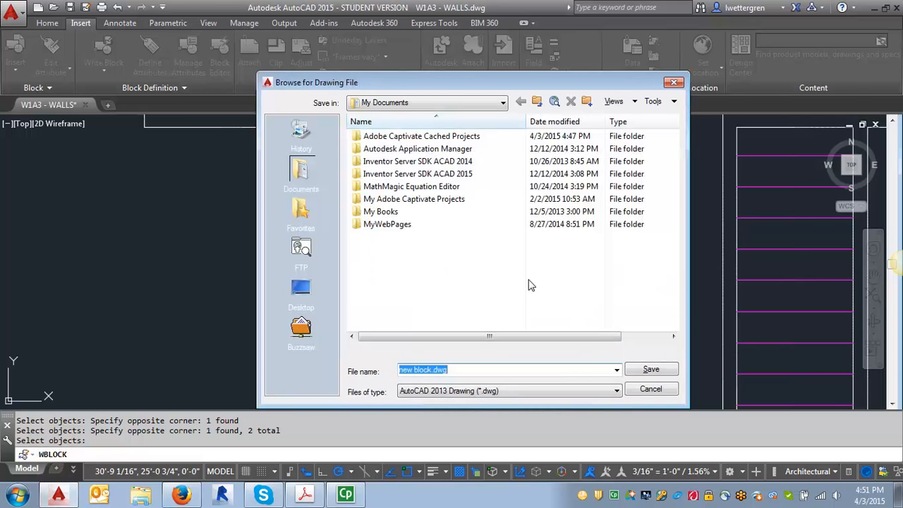
pyautogui.moveTo(300, 289)
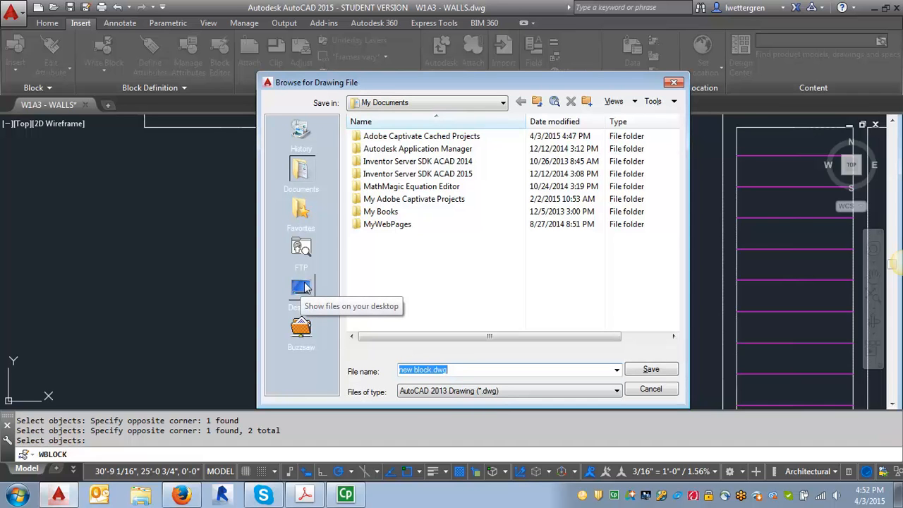
pyautogui.click(301, 285)
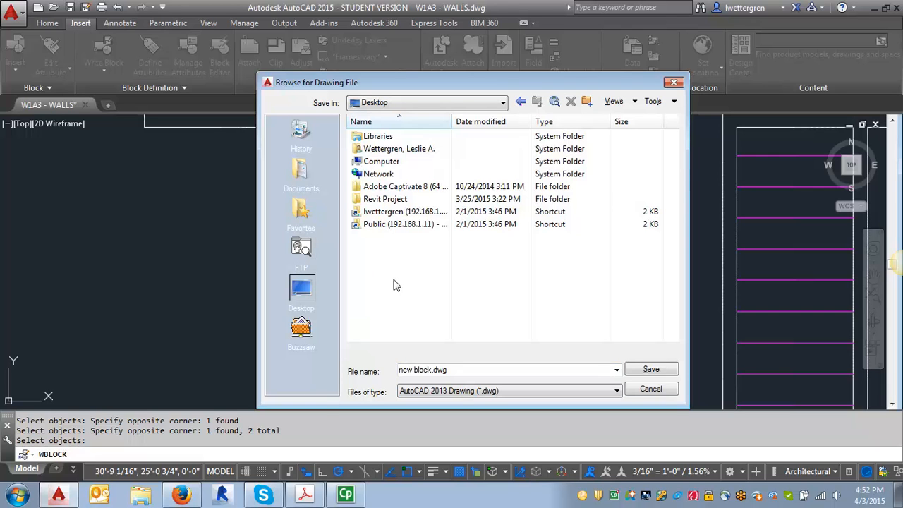
pyautogui.tripleClick(423, 369)
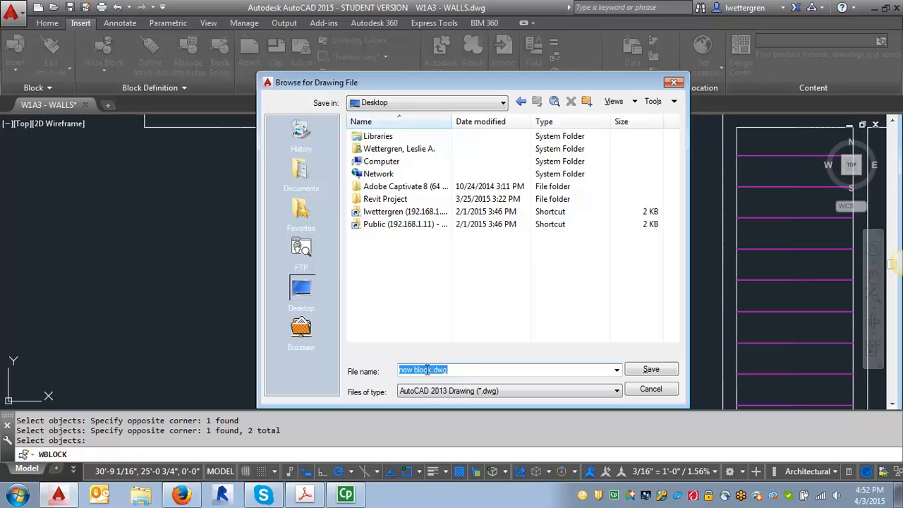
pyautogui.write('3')
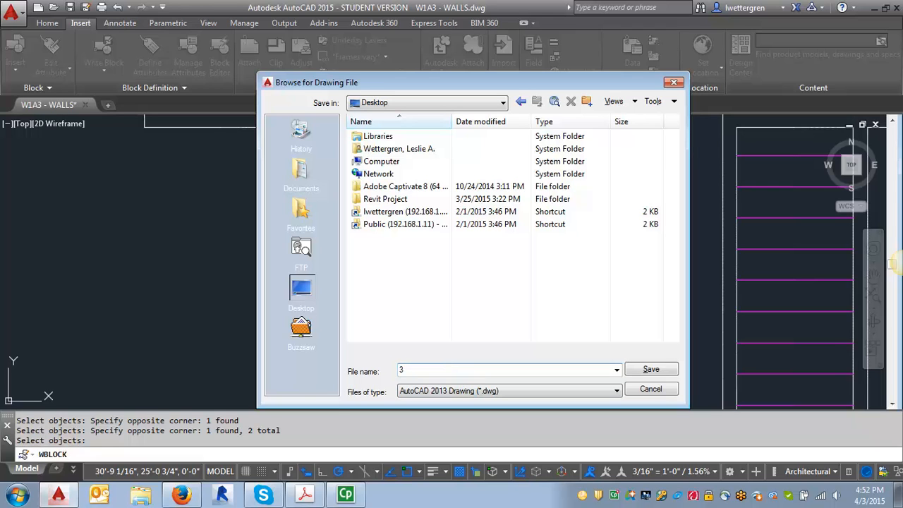
pyautogui.write('ft swing door')
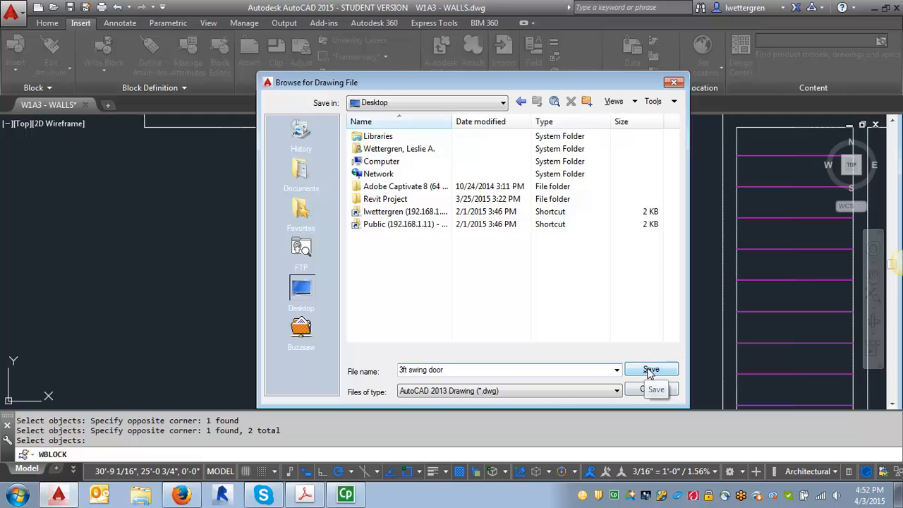
pyautogui.click(651, 370)
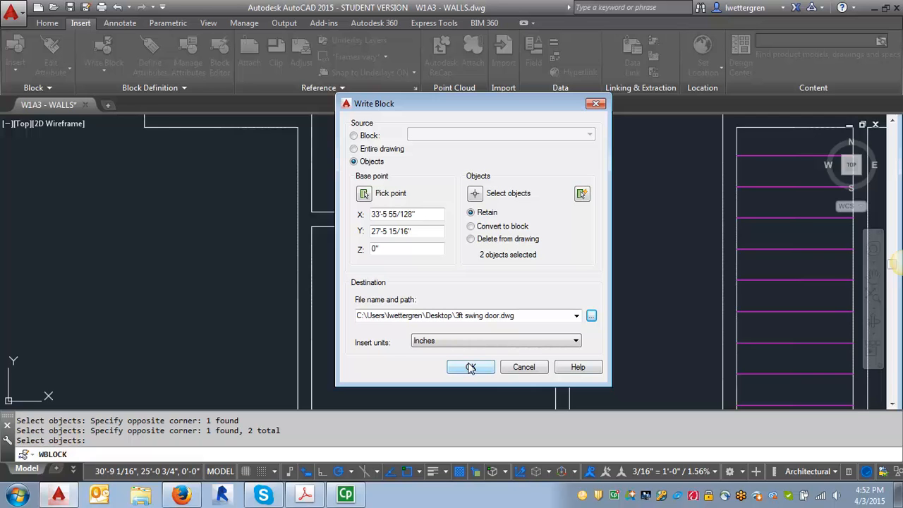
pyautogui.click(471, 367)
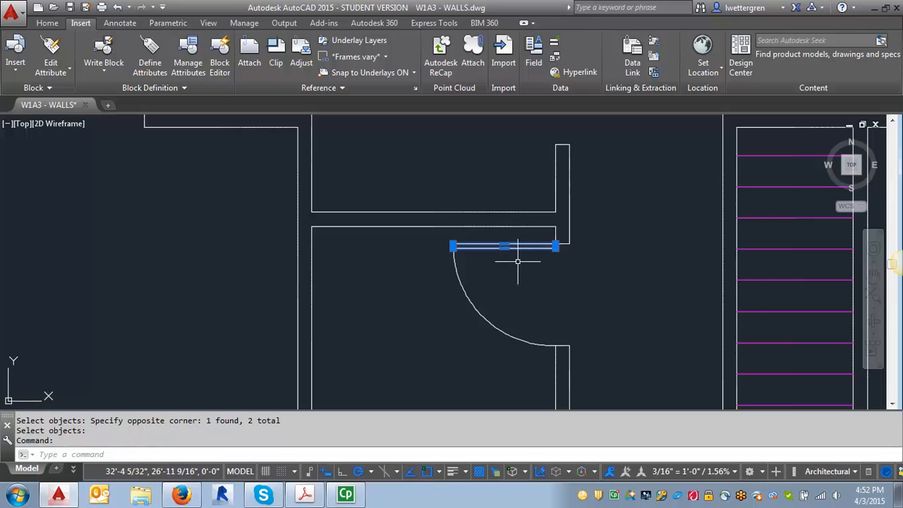
pyautogui.press('Escape')
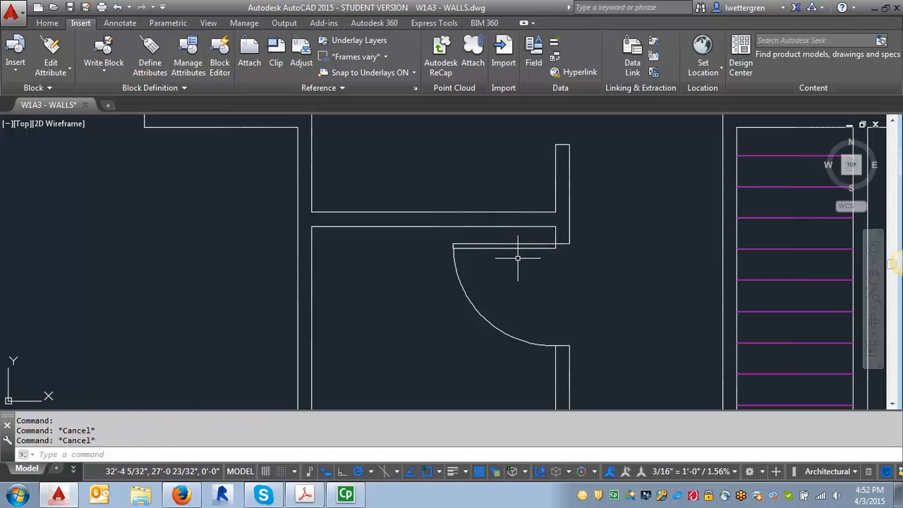
pyautogui.moveTo(491, 244)
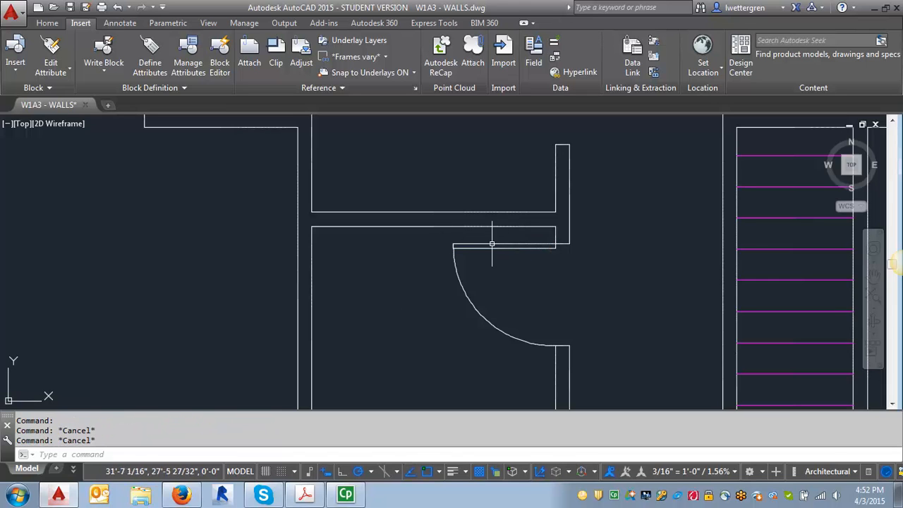
pyautogui.moveTo(528, 240)
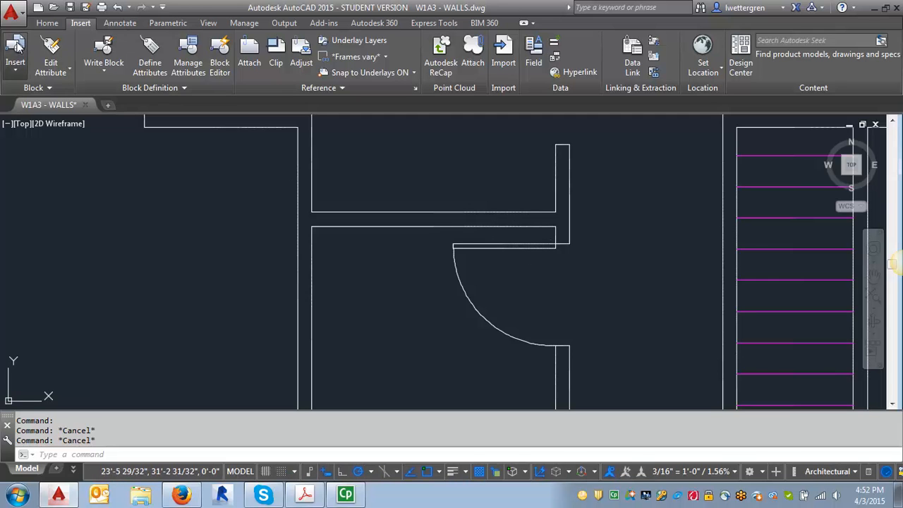
pyautogui.click(17, 54)
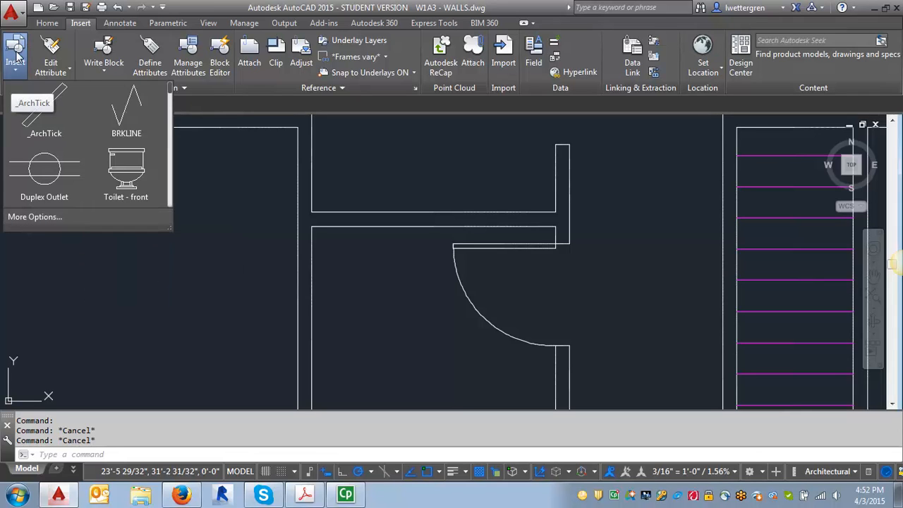
pyautogui.moveTo(69, 26)
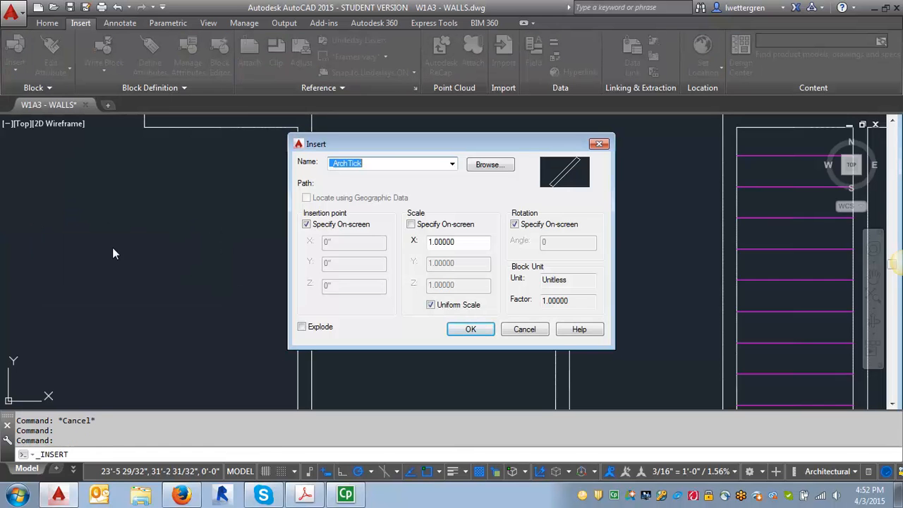
pyautogui.click(490, 164)
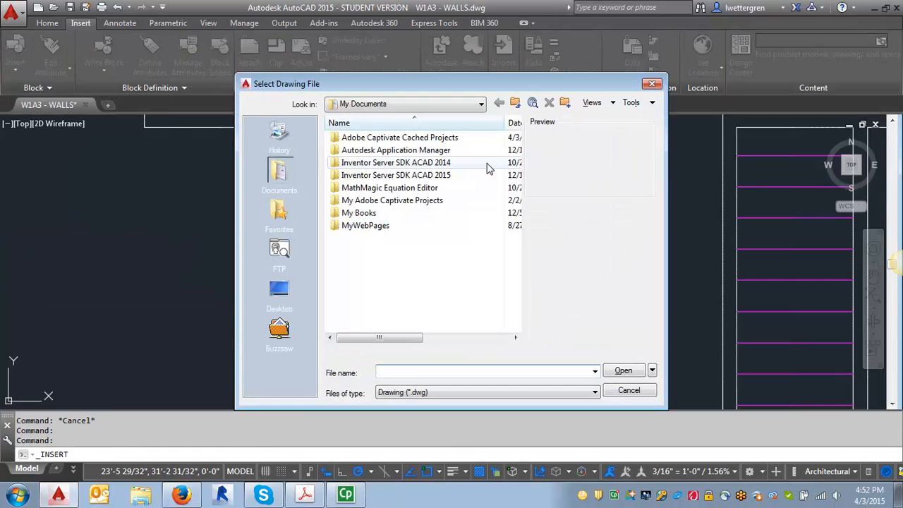
pyautogui.click(280, 289)
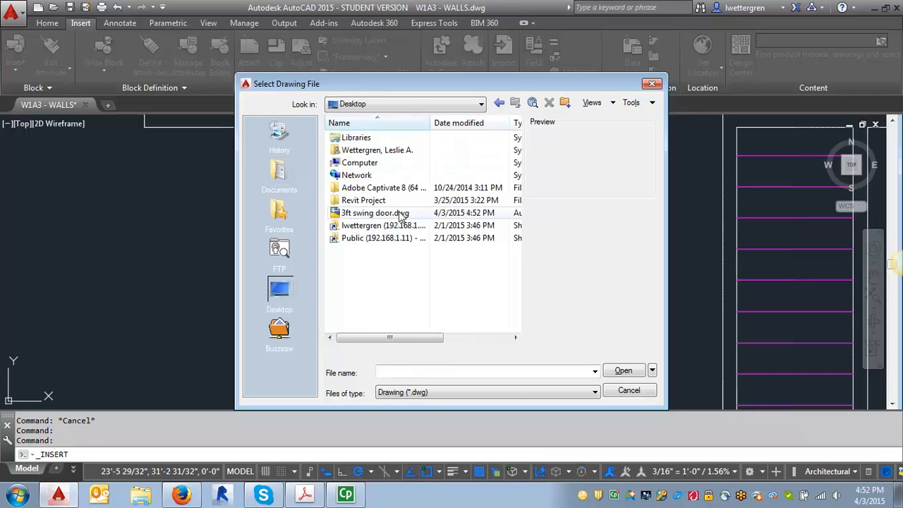
pyautogui.click(372, 211)
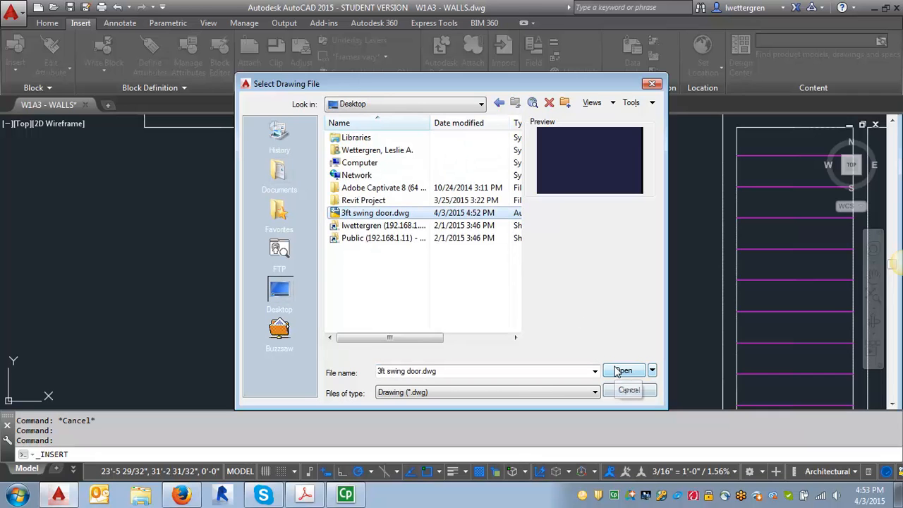
pyautogui.click(624, 370)
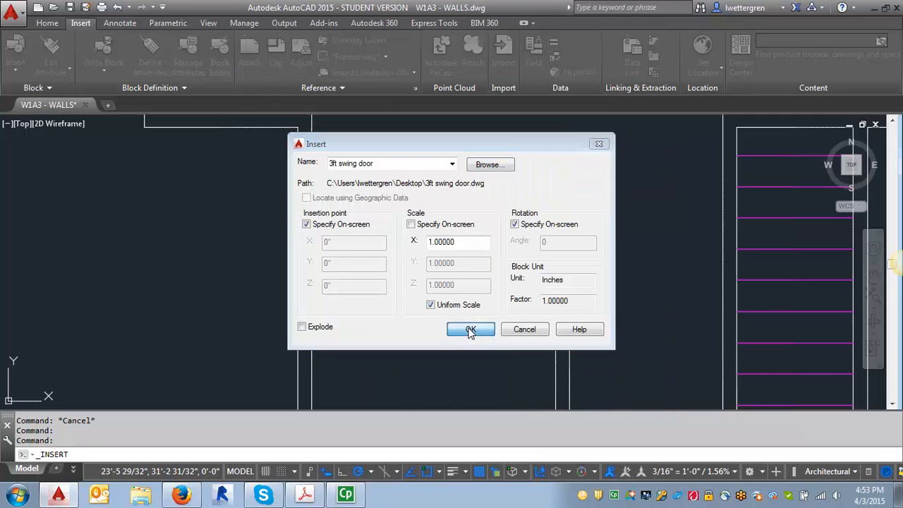
pyautogui.click(471, 330)
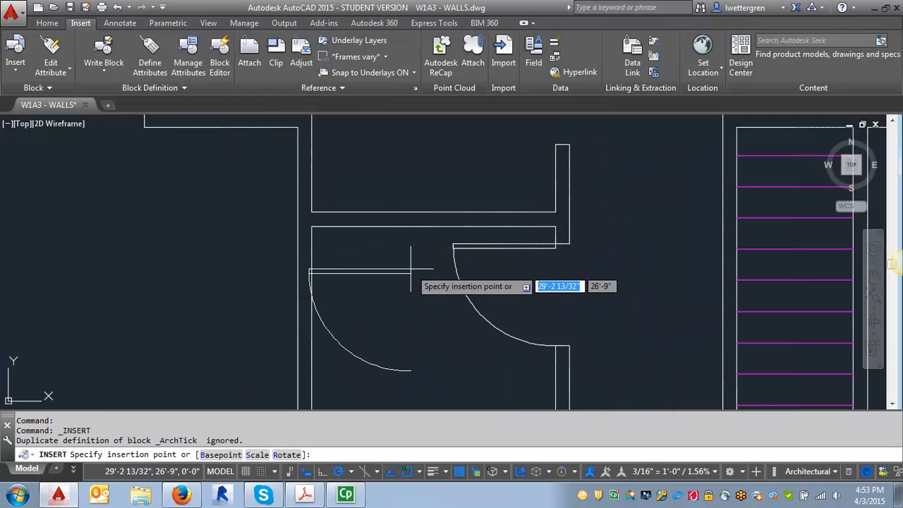
pyautogui.press('Escape')
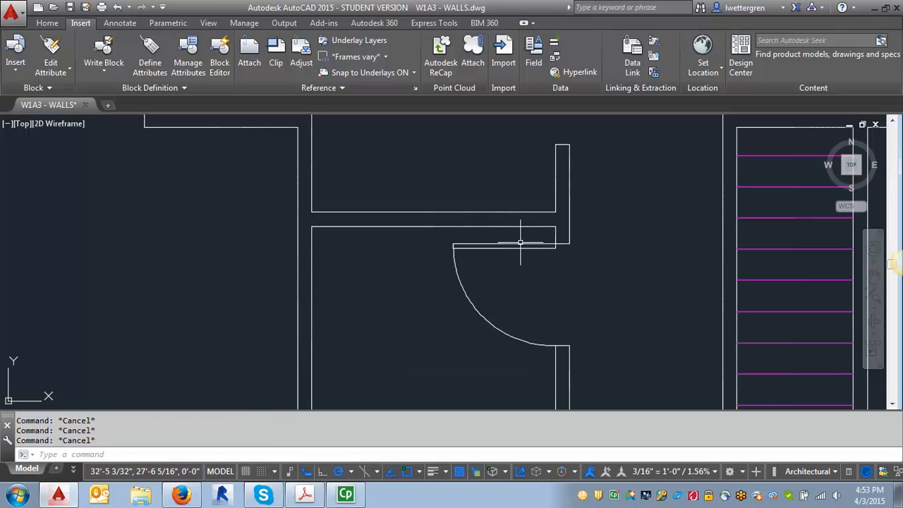
# - Erase the original door and arc, and make A-DOOR the current layer
pyautogui.click(519, 242)
pyautogui.write('E')
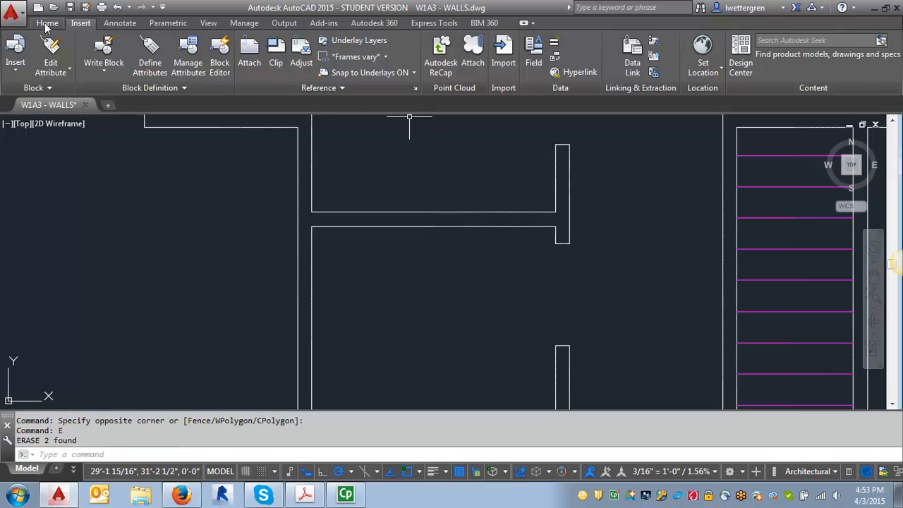
pyautogui.click(46, 25)
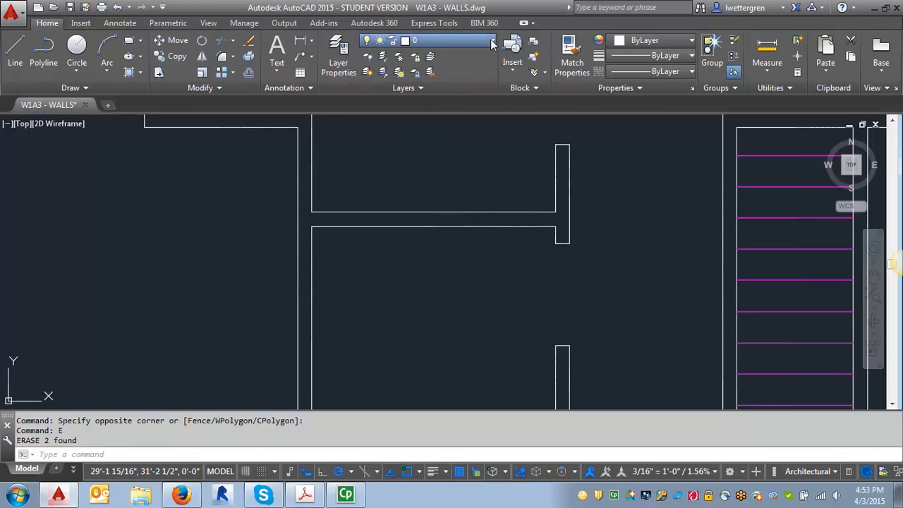
pyautogui.click(491, 39)
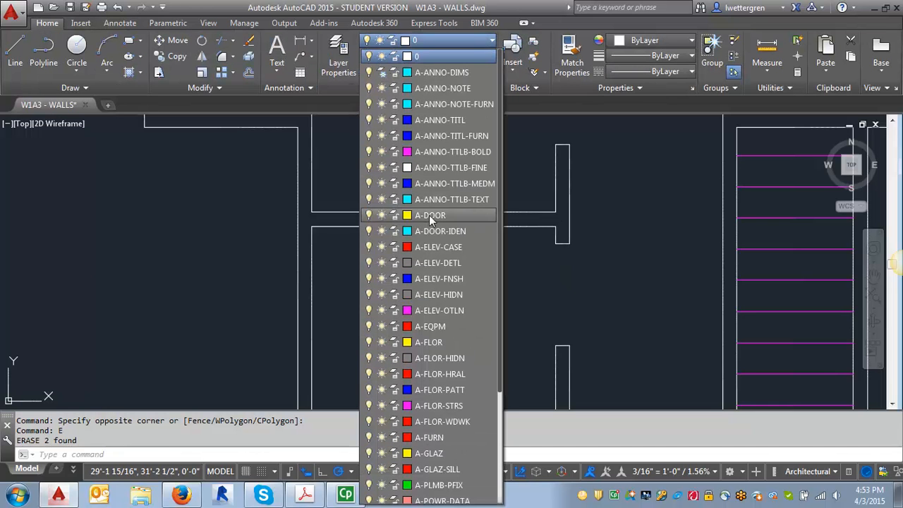
pyautogui.click(429, 214)
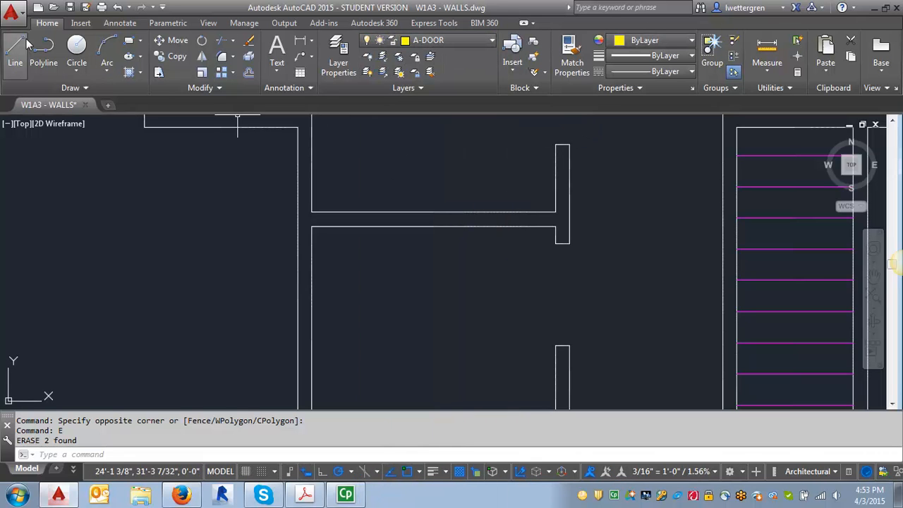
pyautogui.click(82, 25)
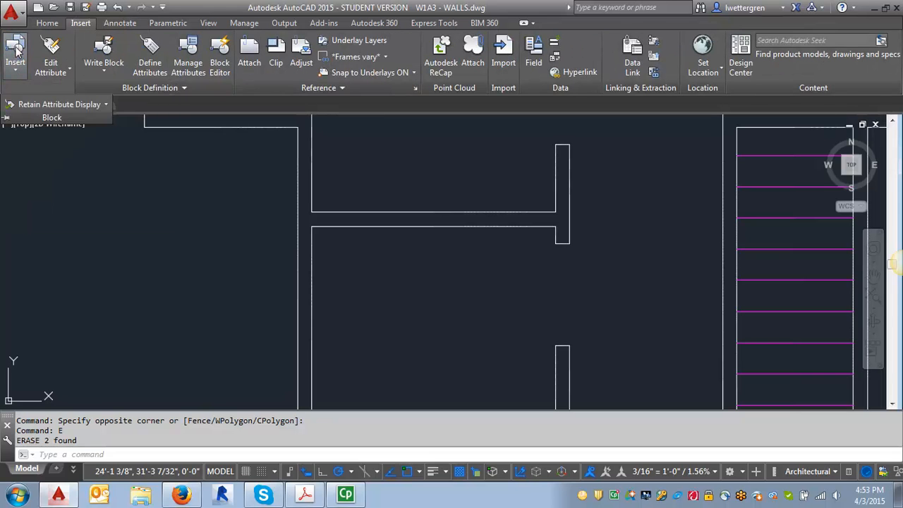
# - Insert the '3ft swing door' block at the wall opening corner with rotation 0
pyautogui.click(17, 54)
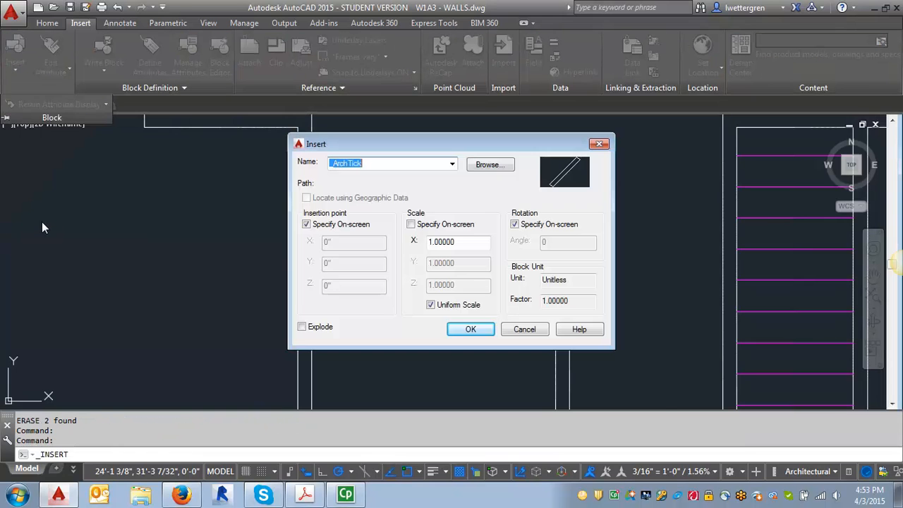
pyautogui.click(489, 164)
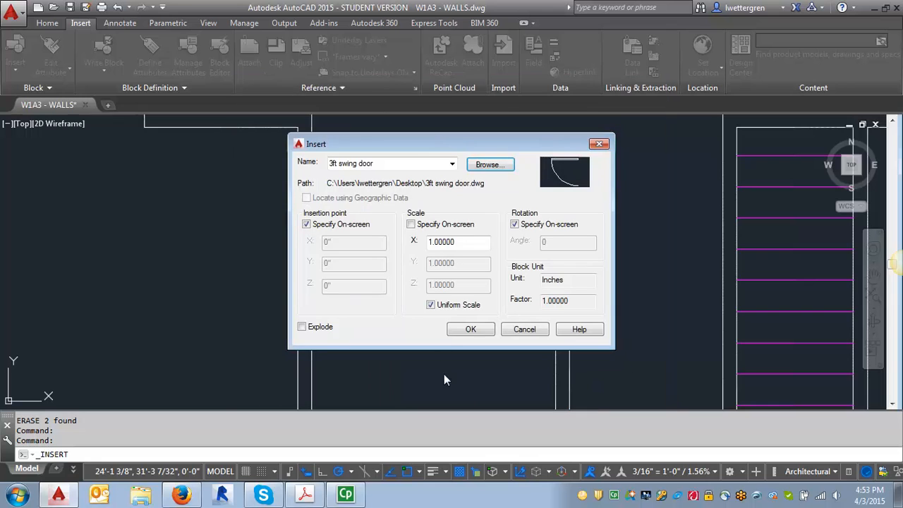
pyautogui.click(471, 329)
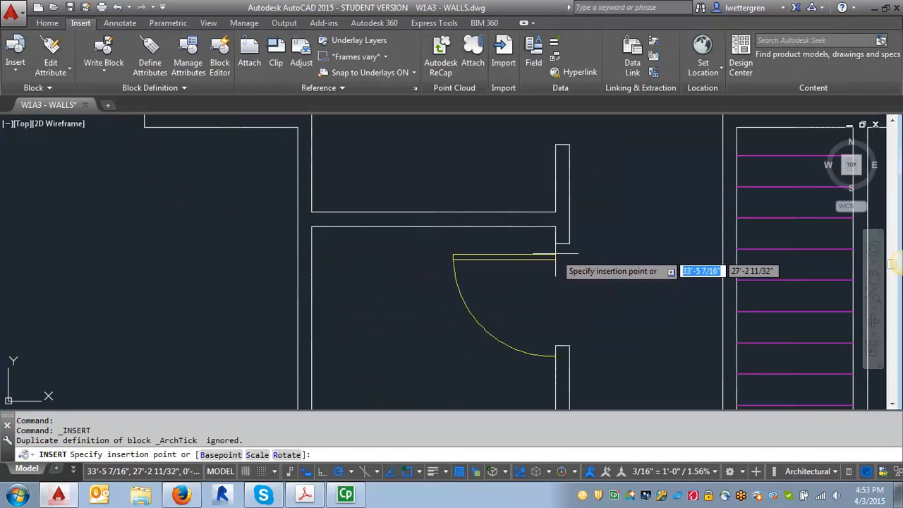
pyautogui.click(553, 243)
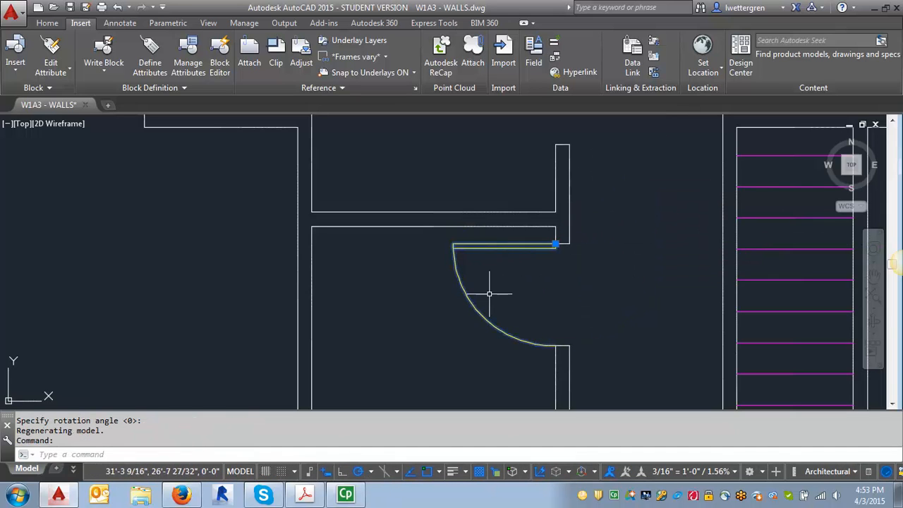
pyautogui.press('Escape')
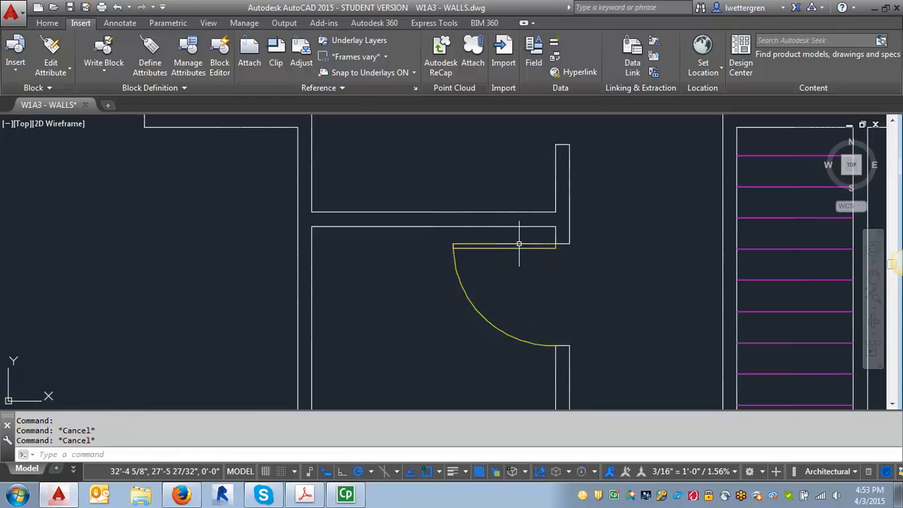
pyautogui.moveTo(519, 246)
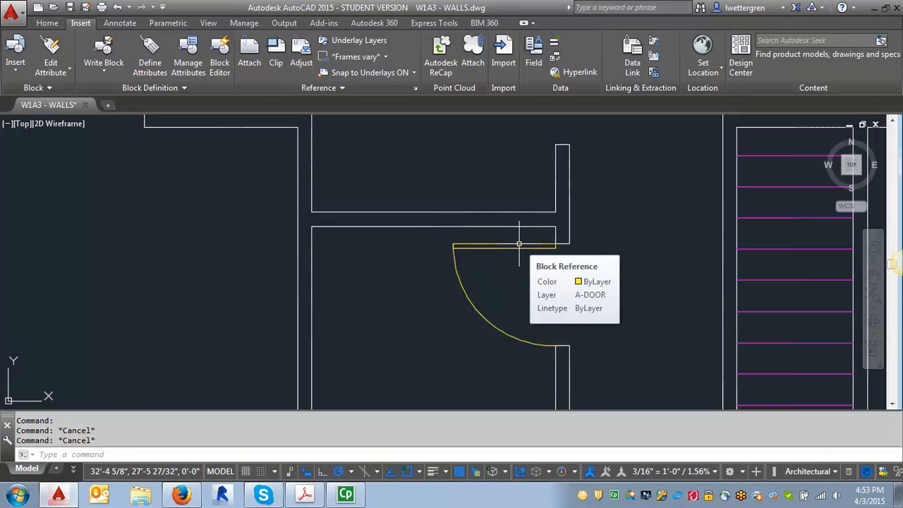